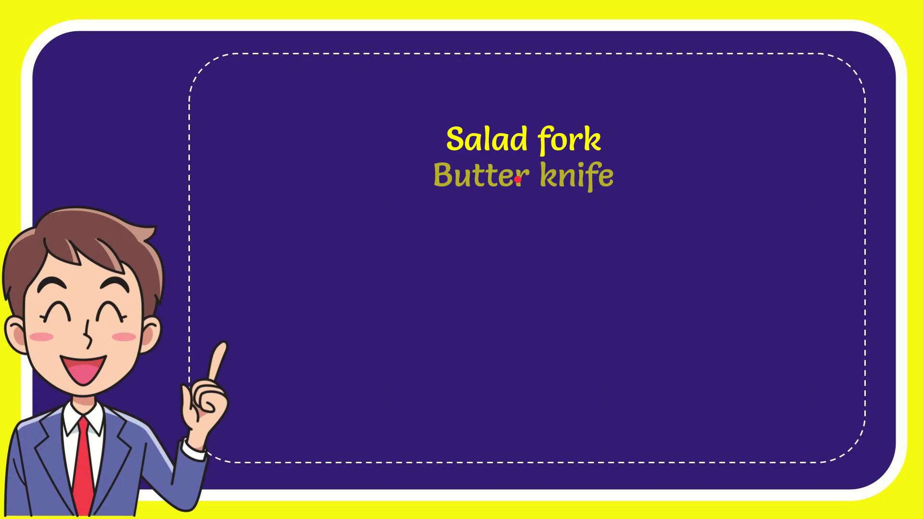
left_click(521, 175)
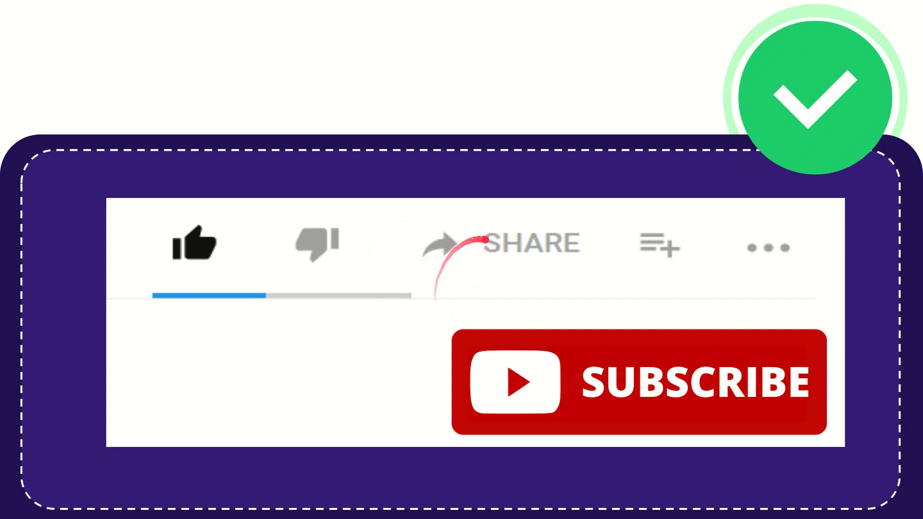
mouse_move(527, 289)
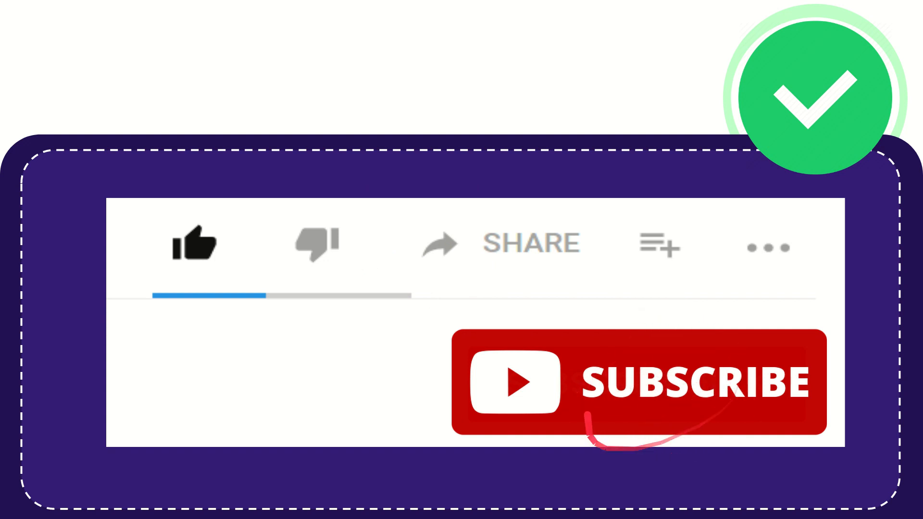
left_click(196, 244)
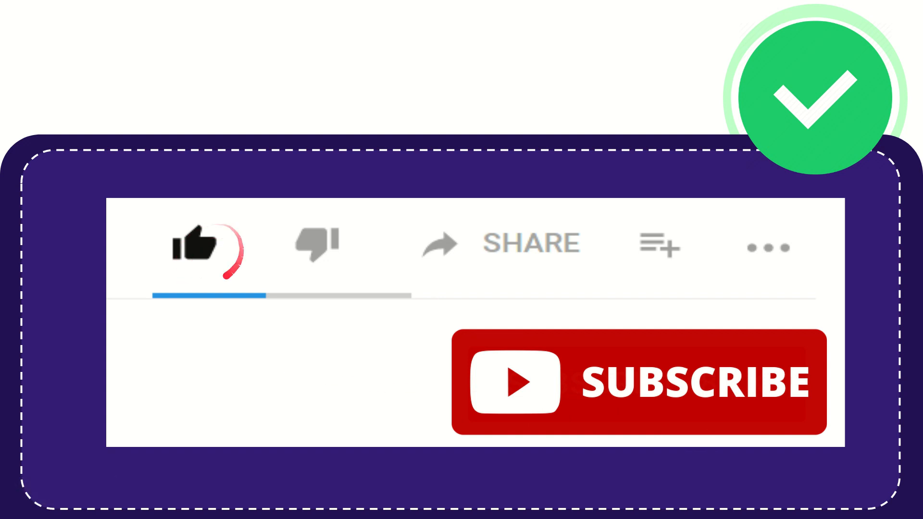
left_click(316, 244)
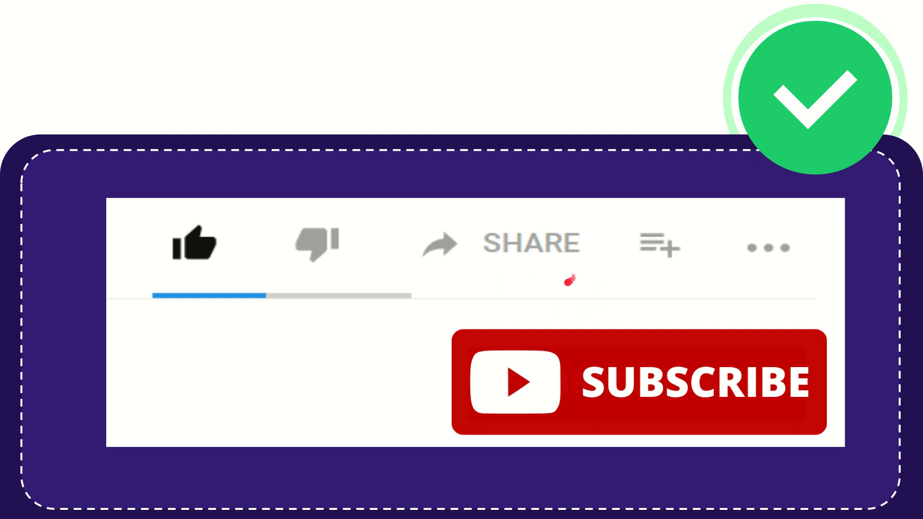
mouse_move(615, 267)
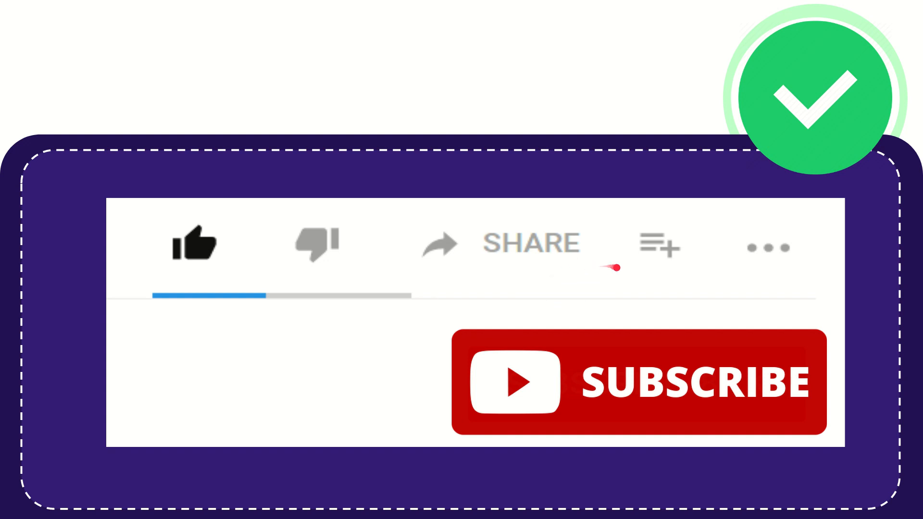
mouse_move(568, 286)
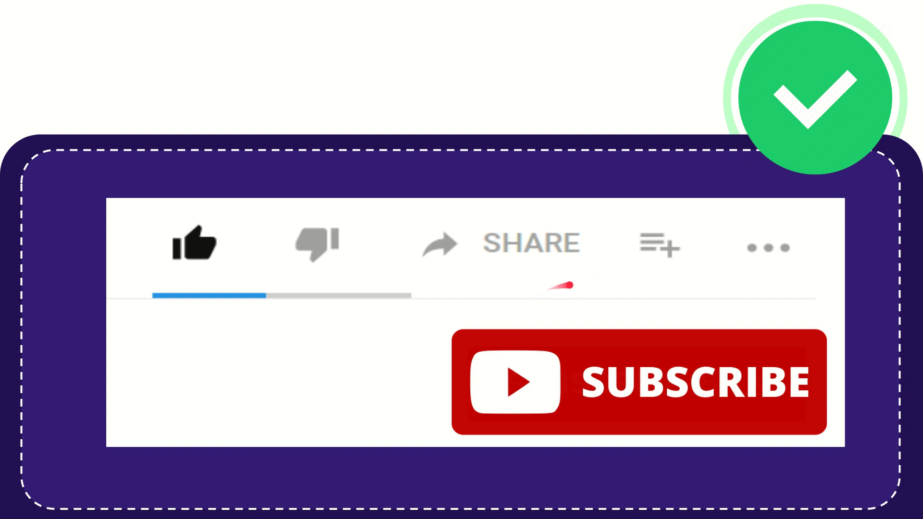